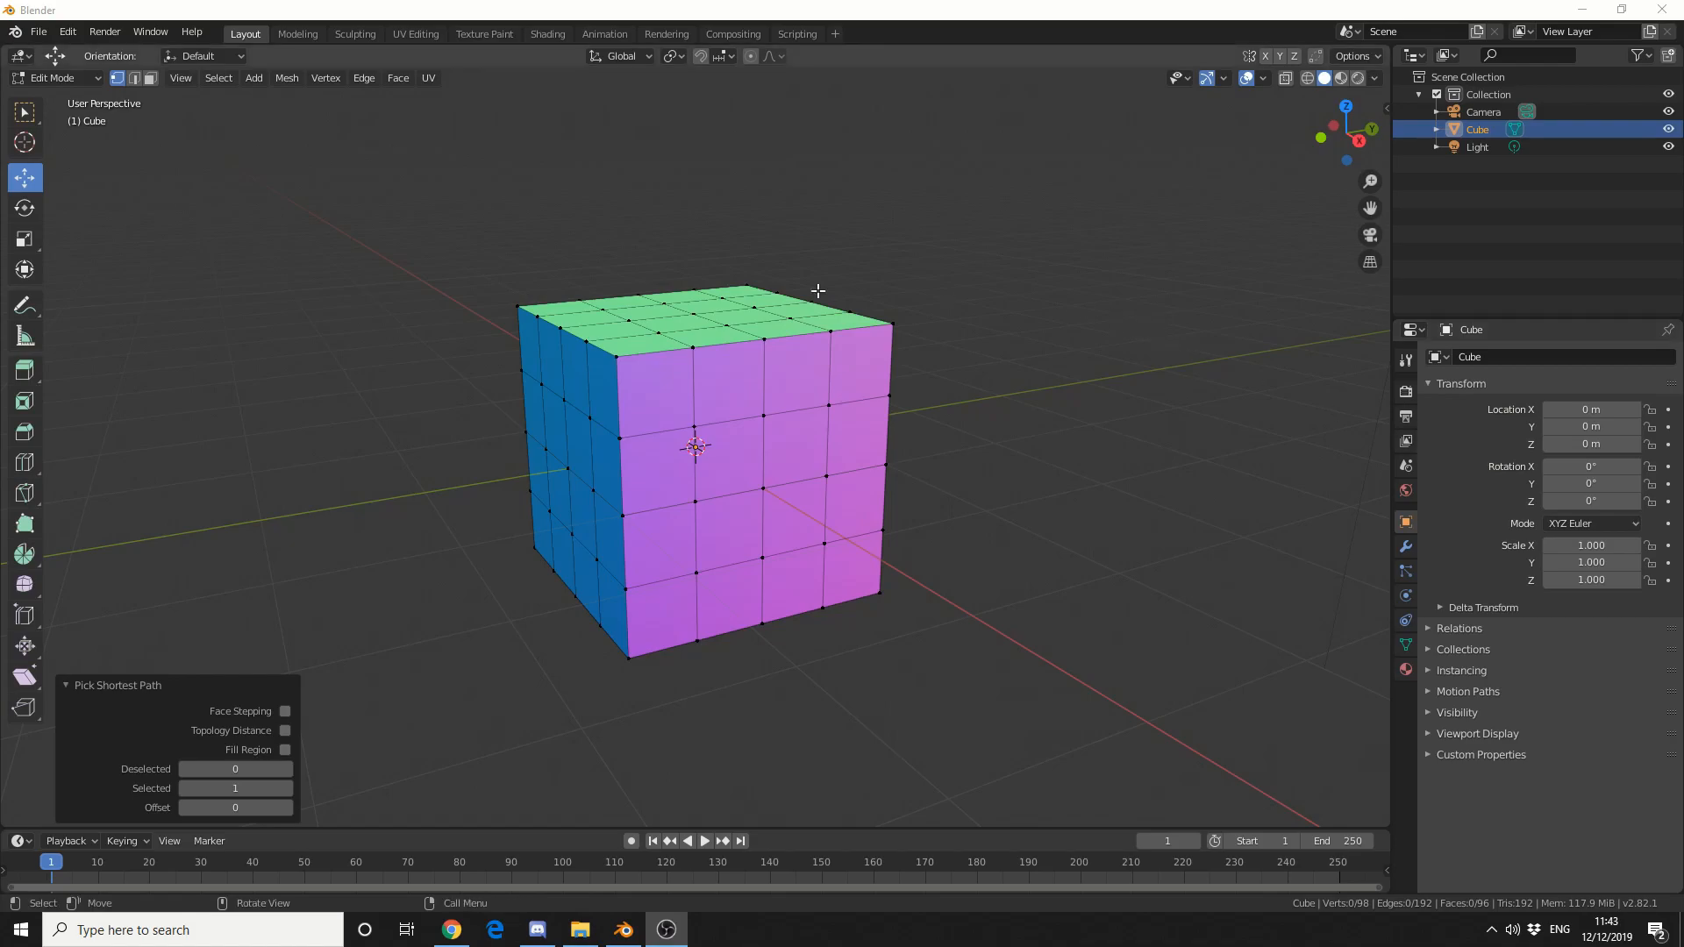
mouse_move(460, 317)
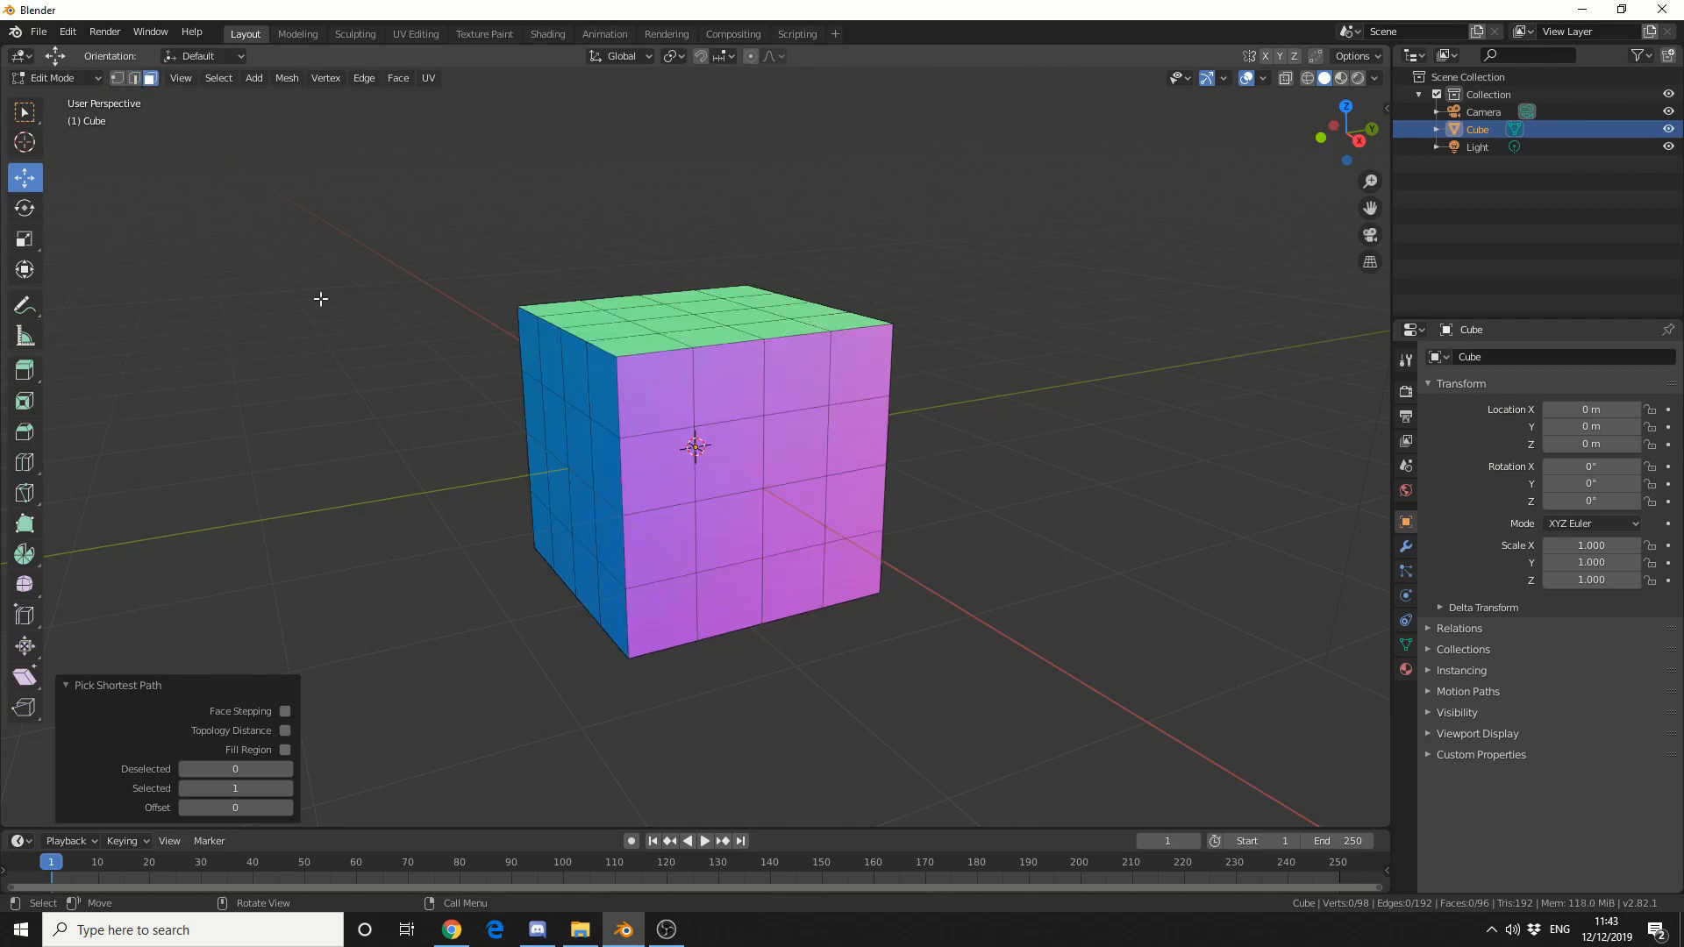
mouse_move(418, 449)
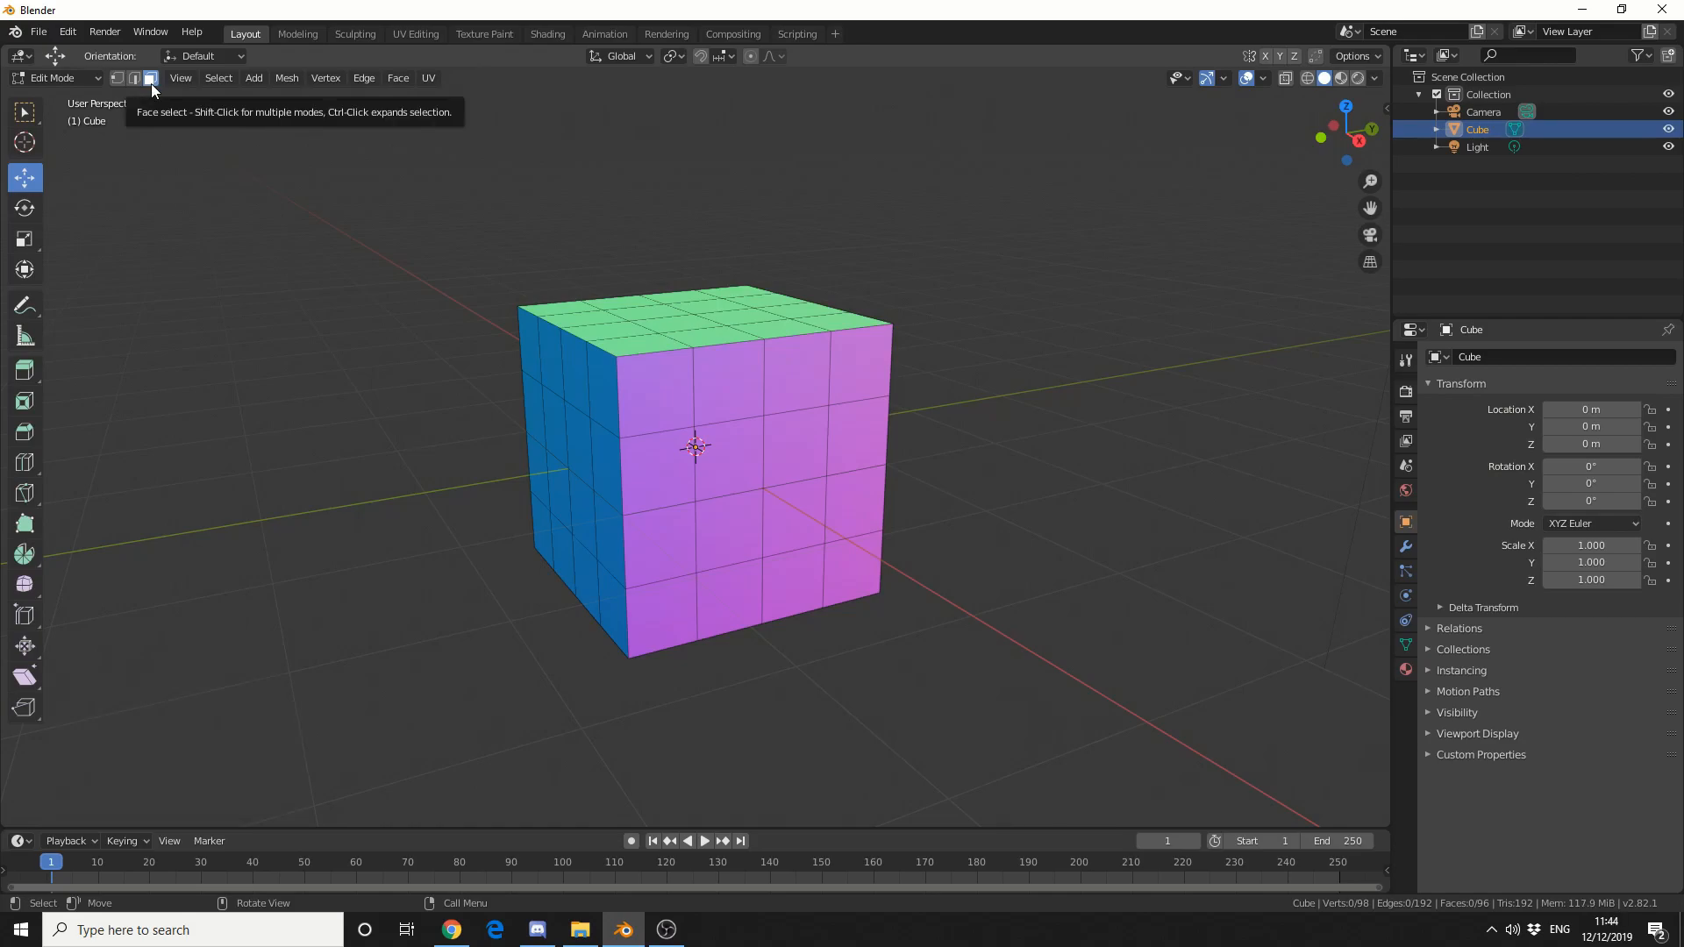
Cycle the cube mesh through vertex, edge and face select modes, ending in vertex mode.
key(1)
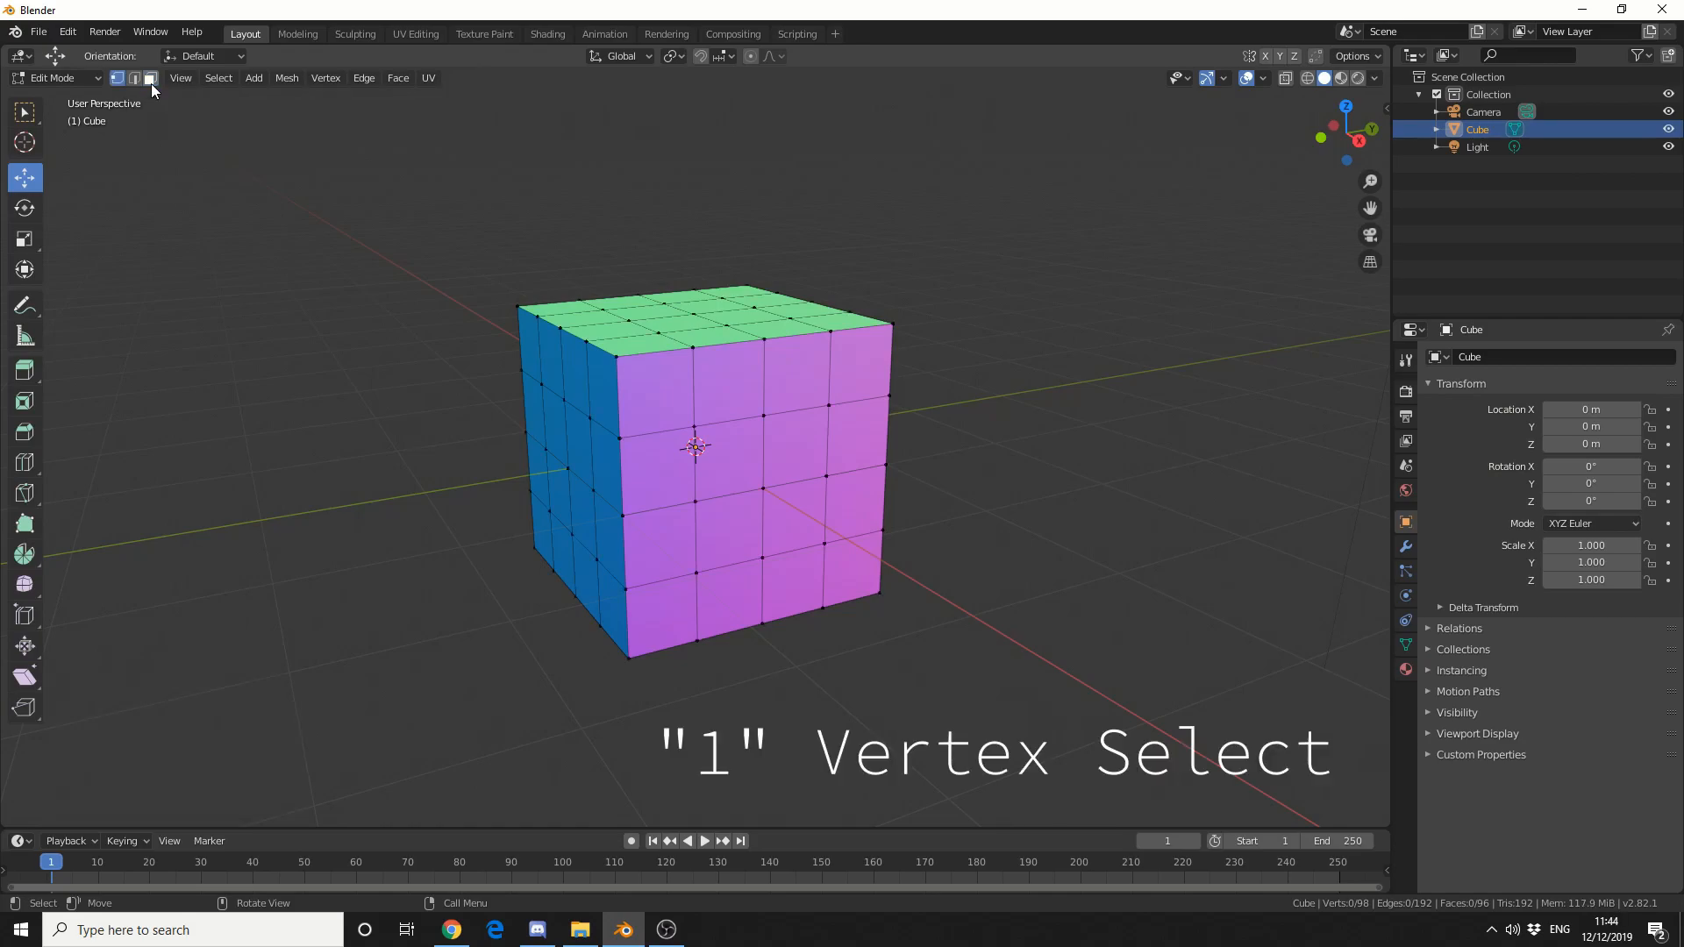
key(2)
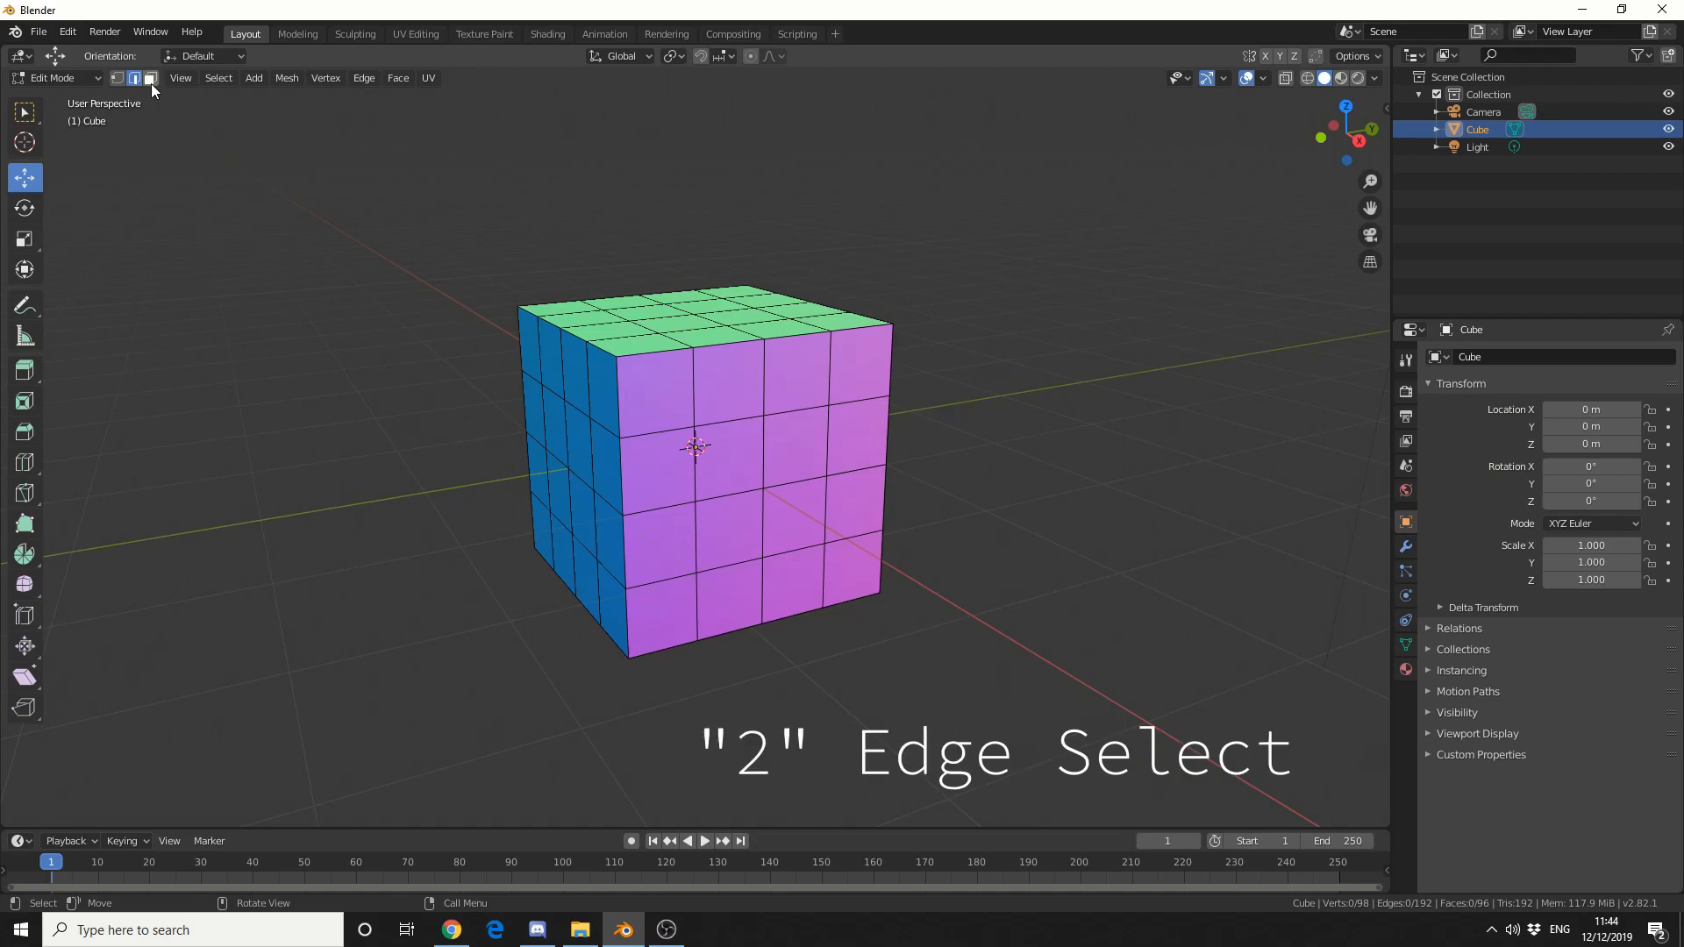
click(133, 77)
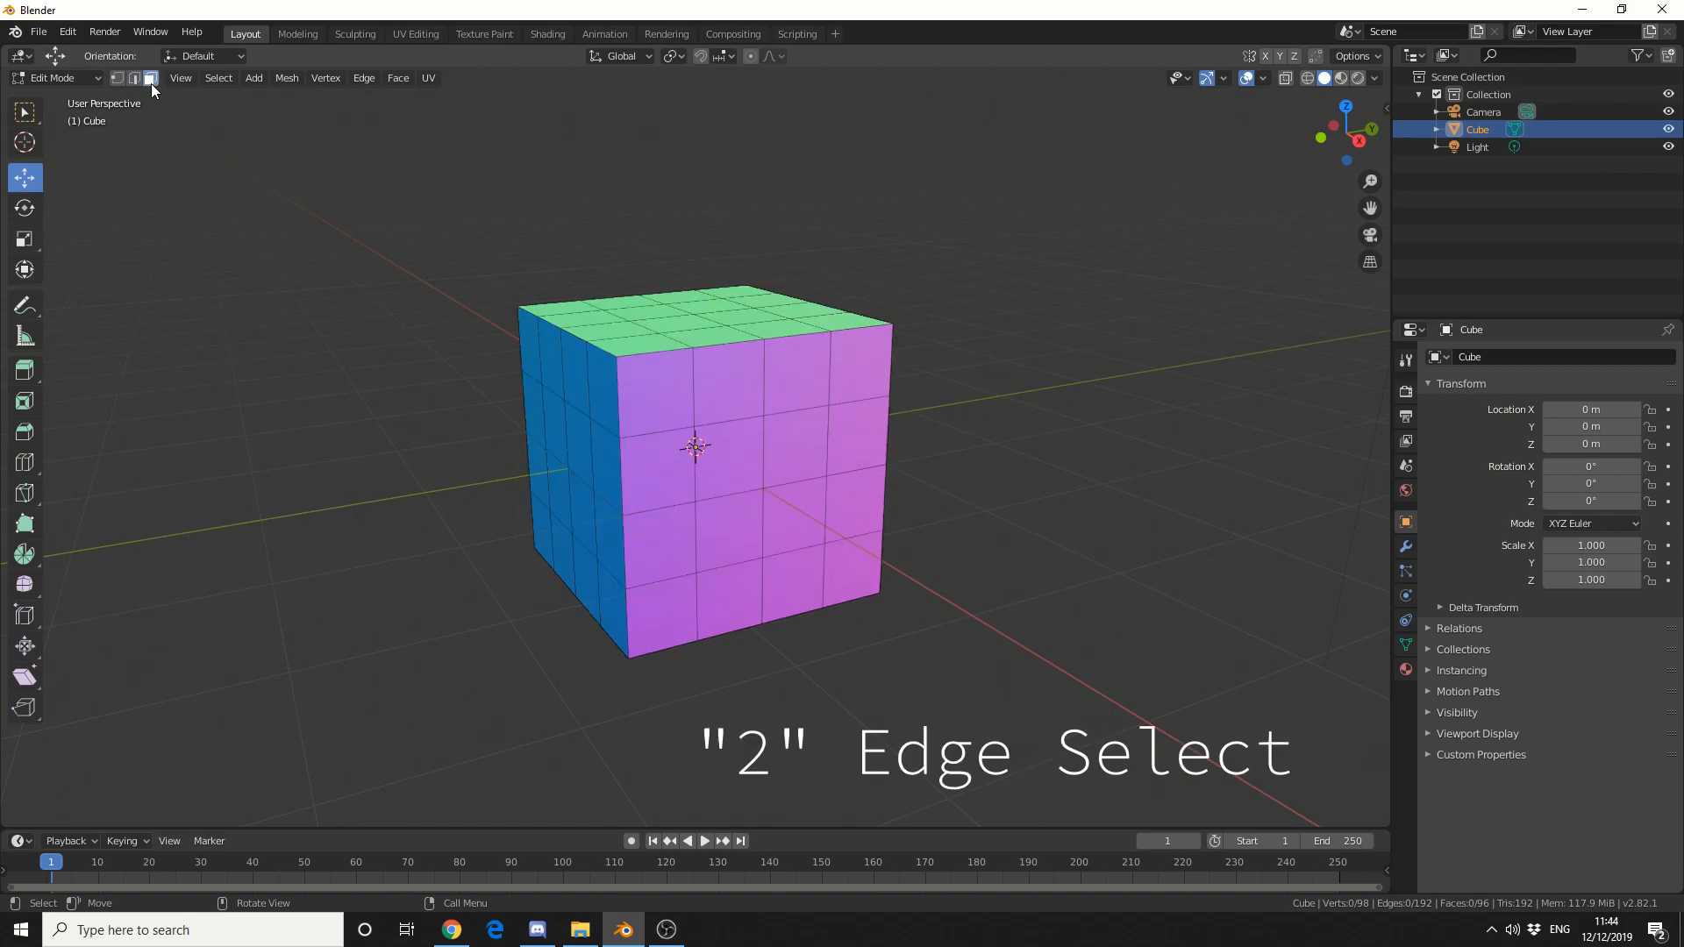
key(3)
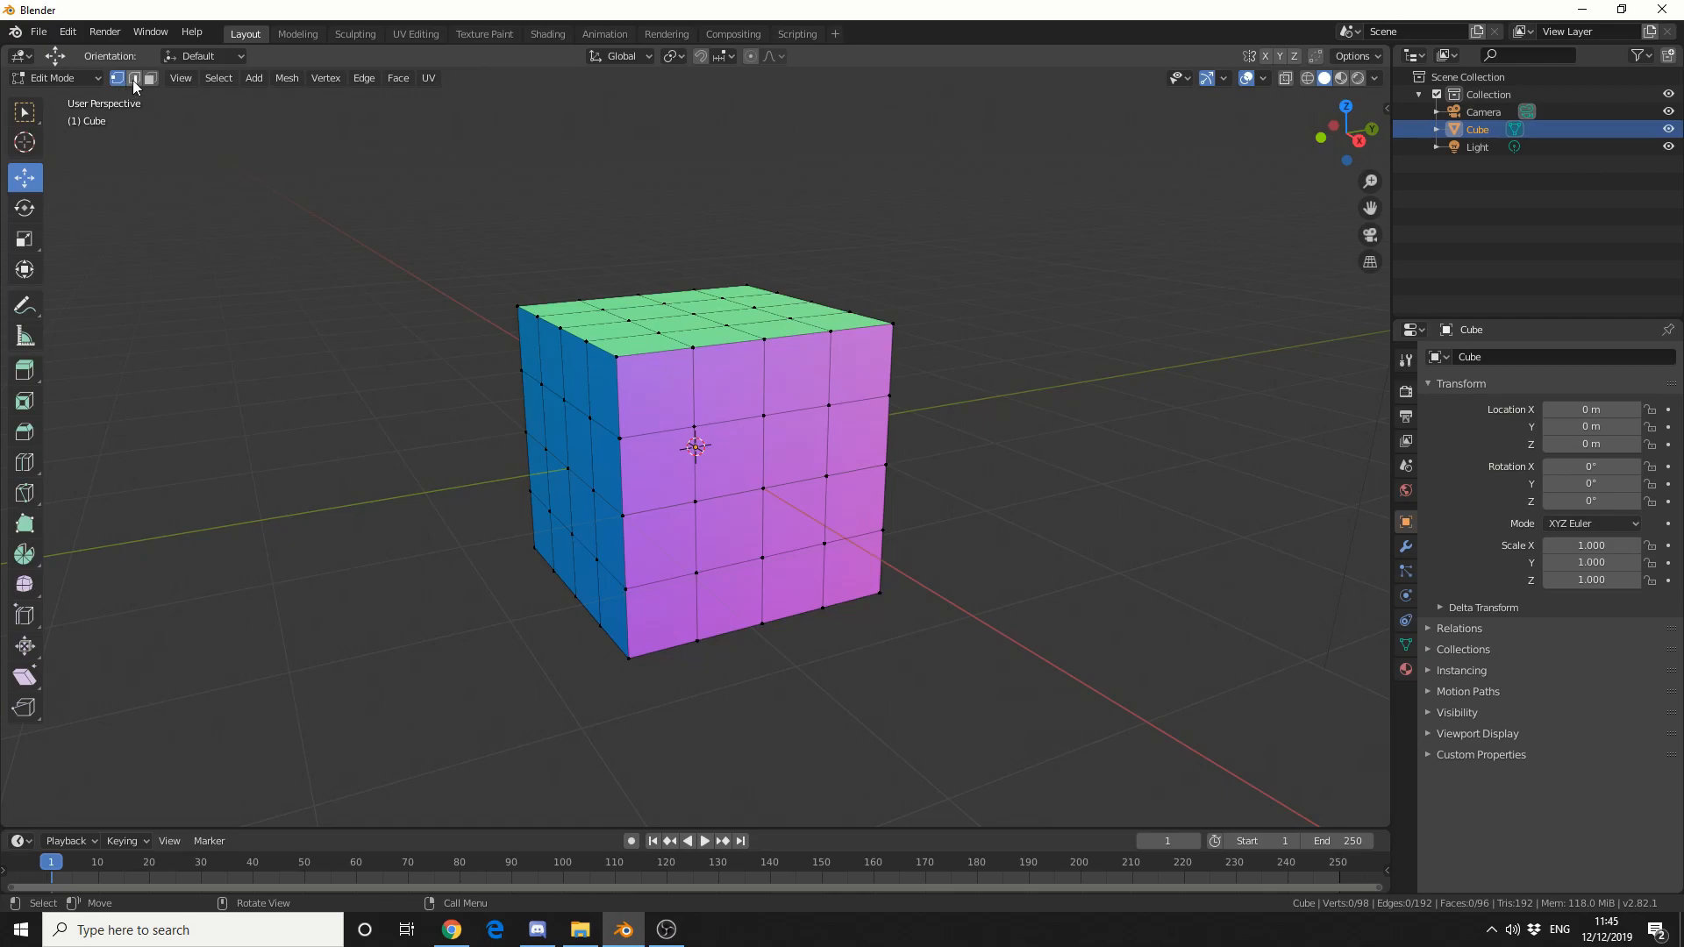
Enable edge and face selection alongside vertices, then grab front-side elements and move them.
click(150, 77)
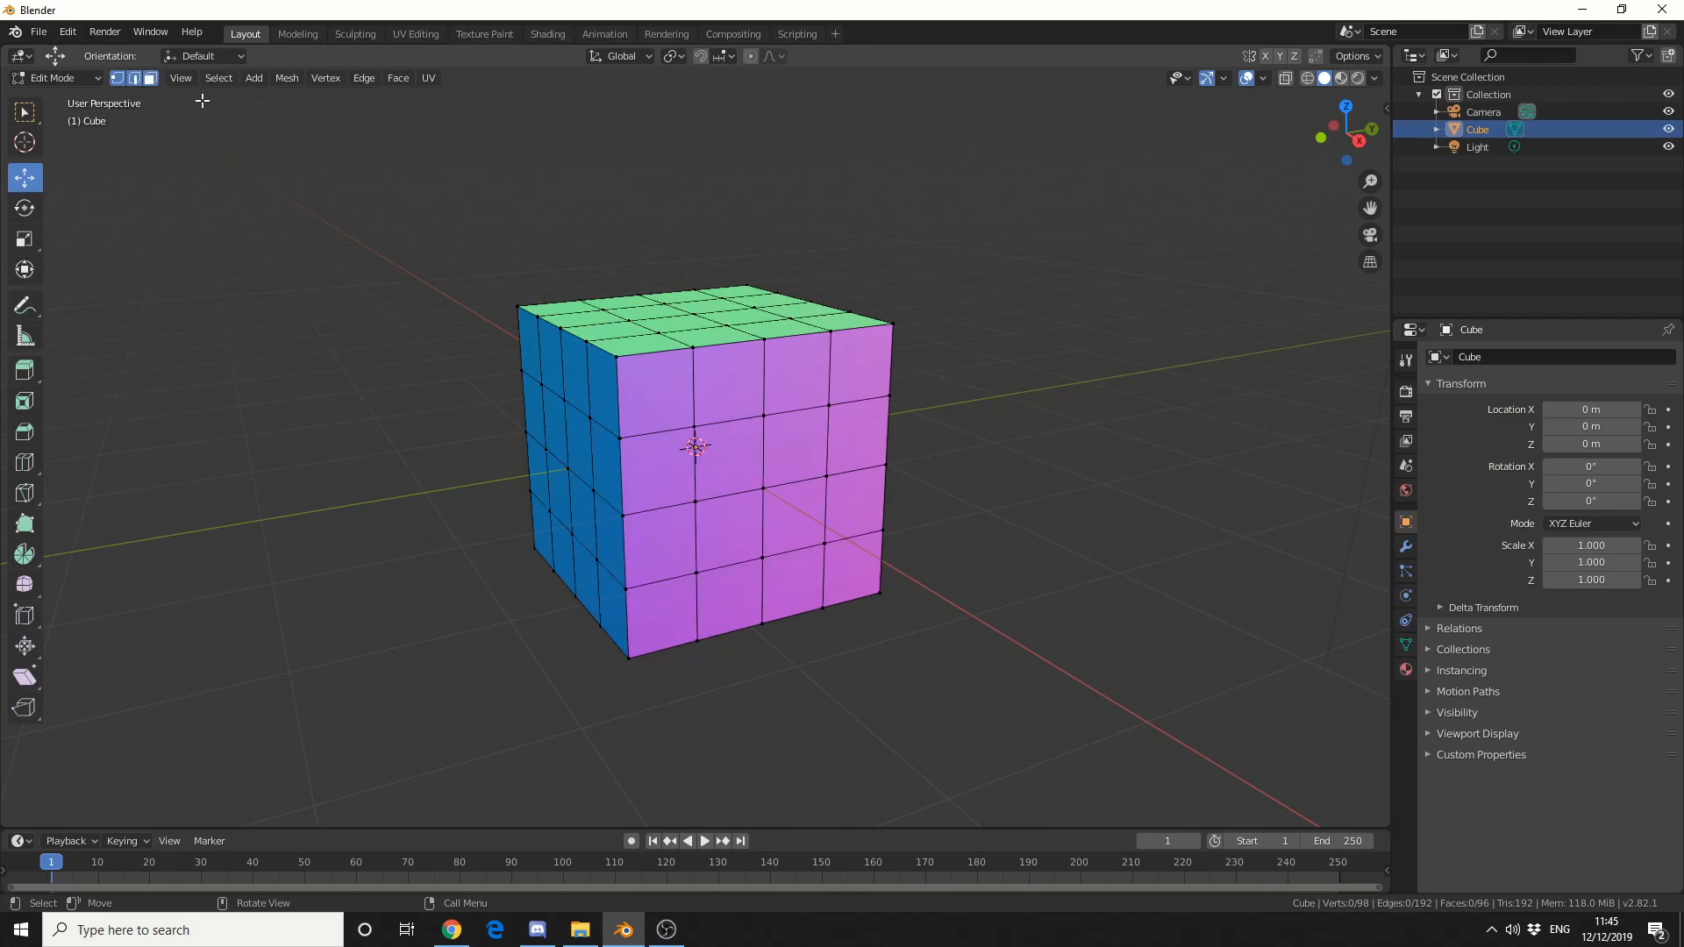
click(731, 460)
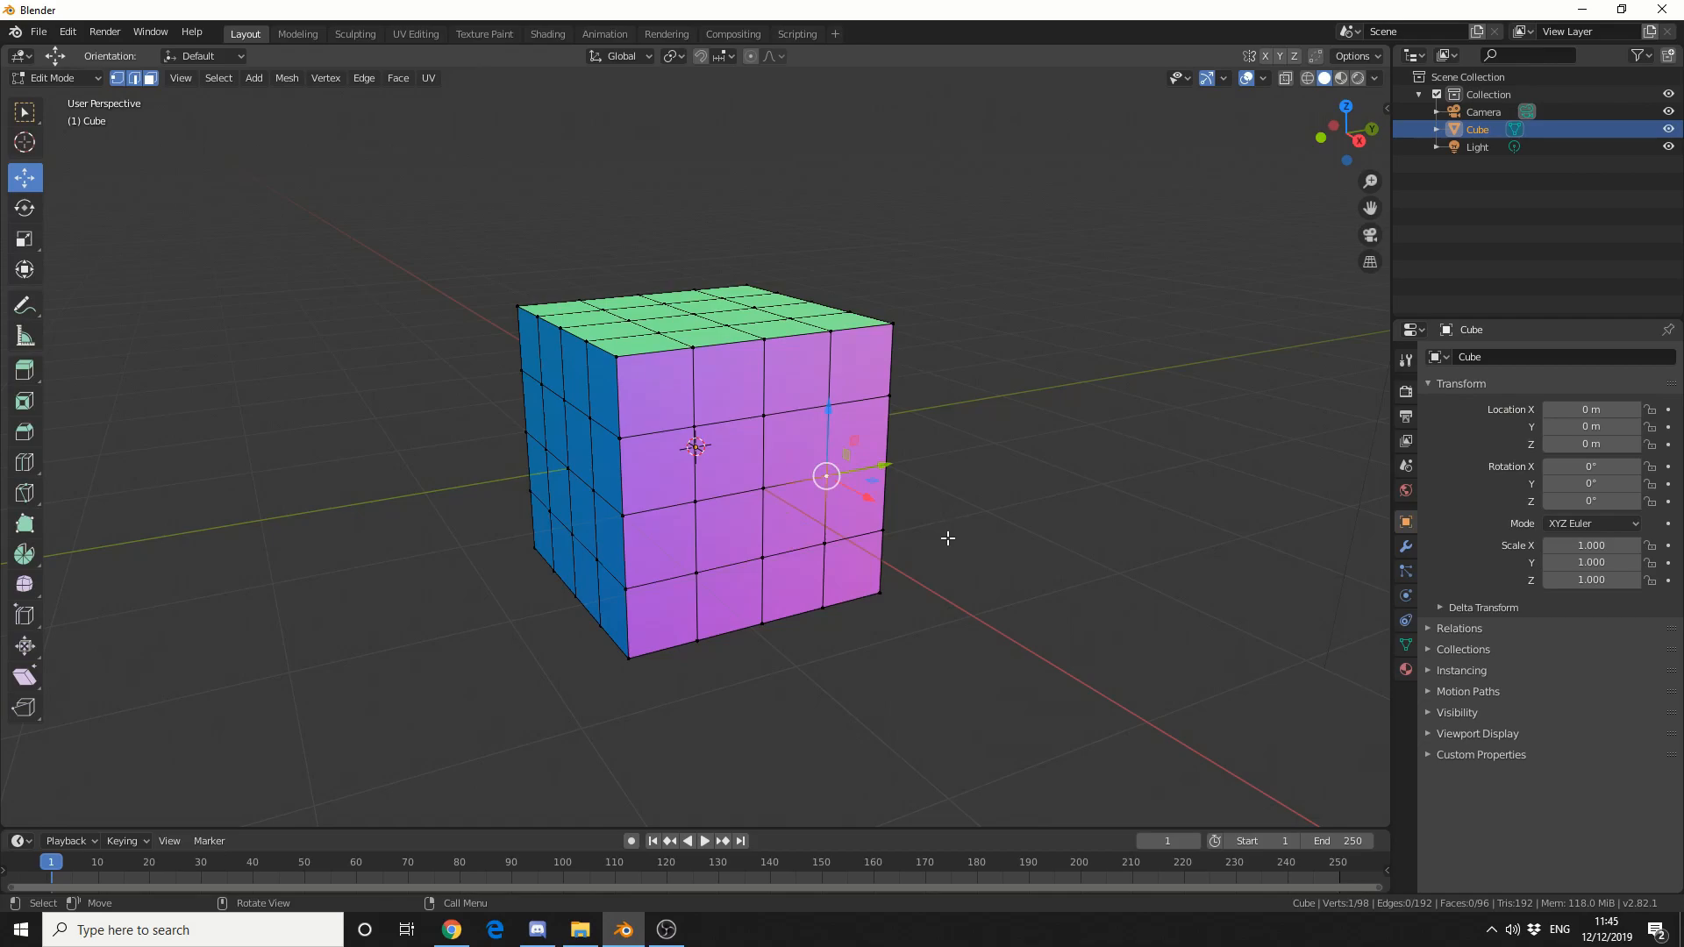
click(134, 78)
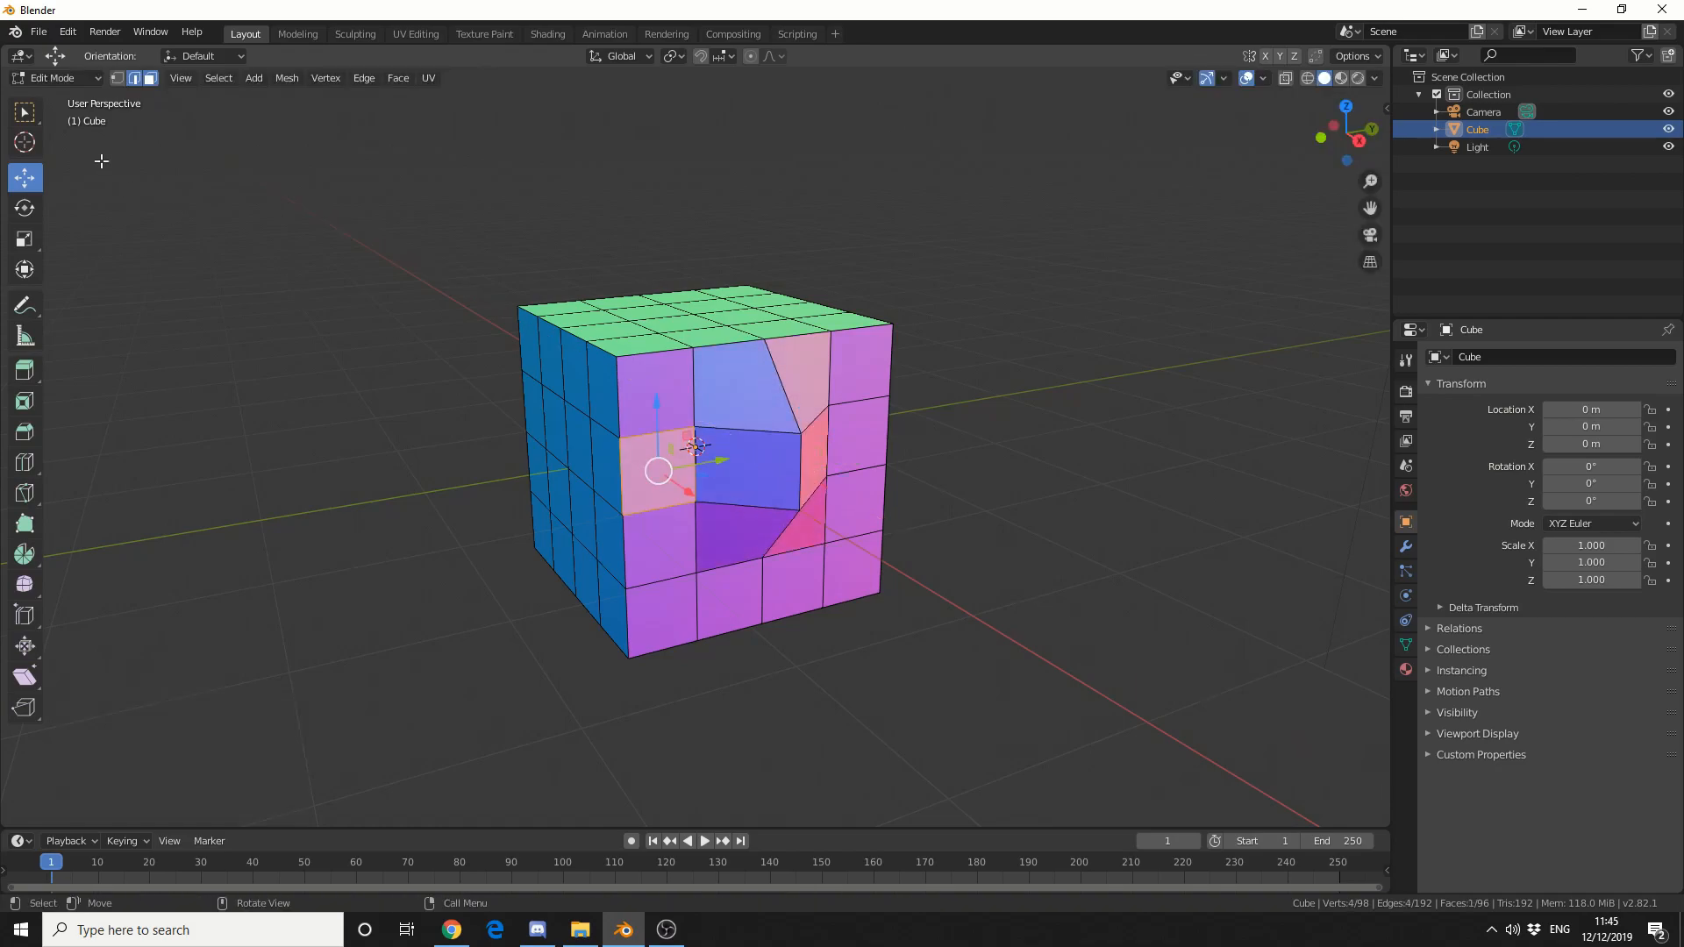
key(g)
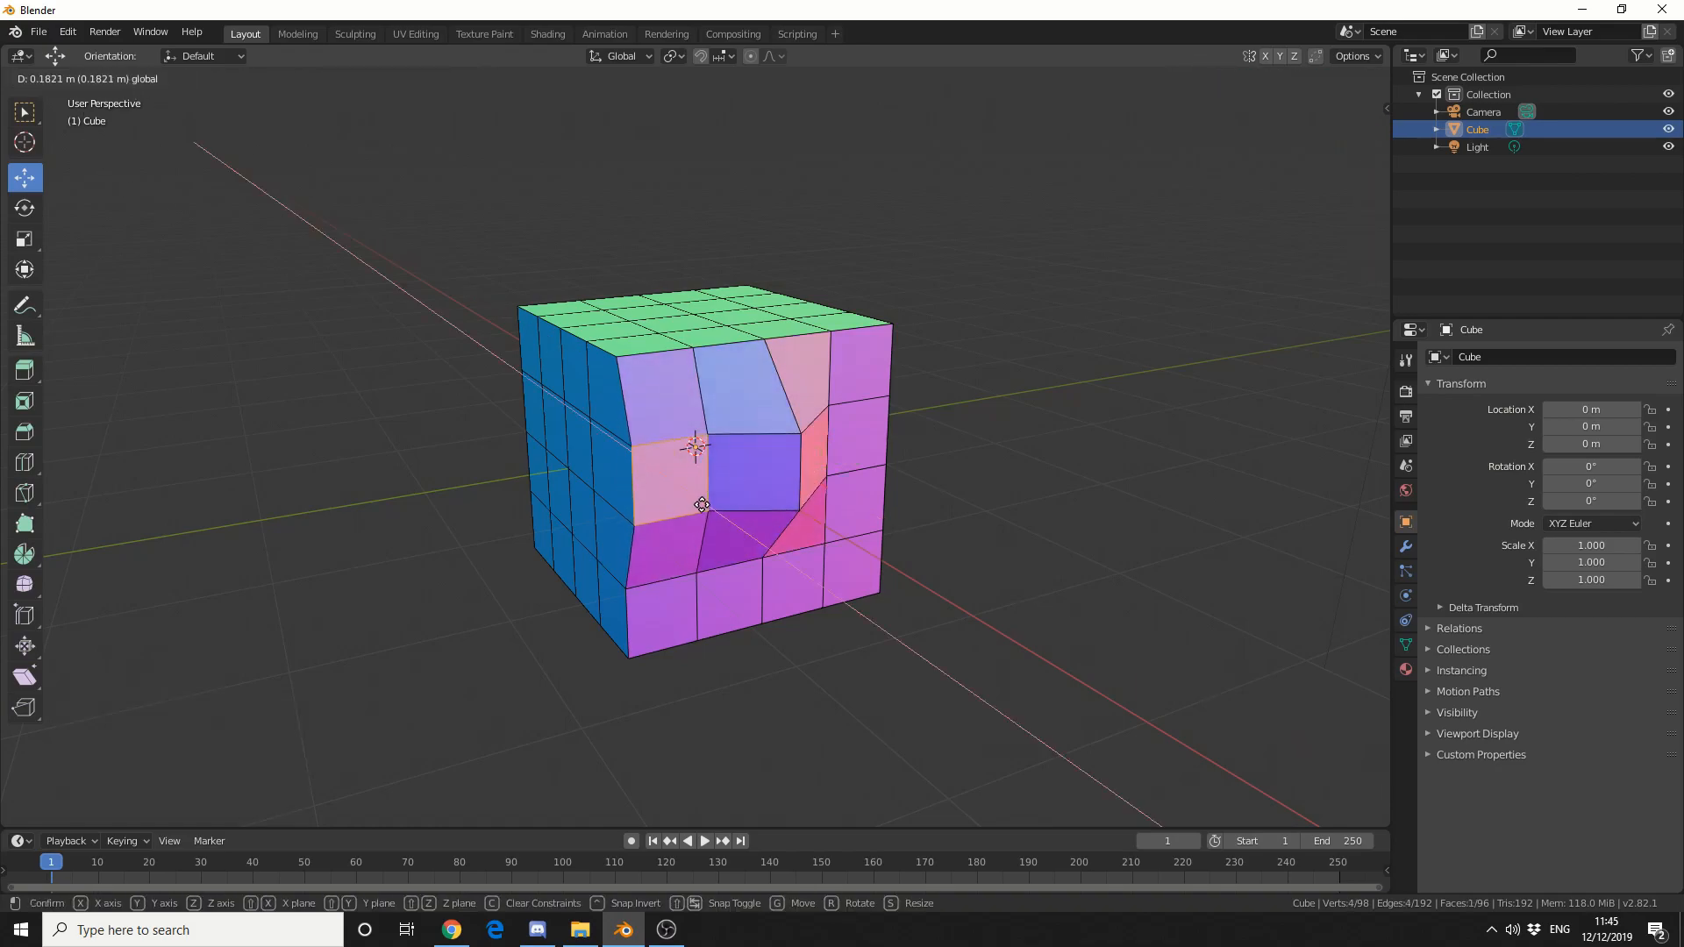
click(703, 506)
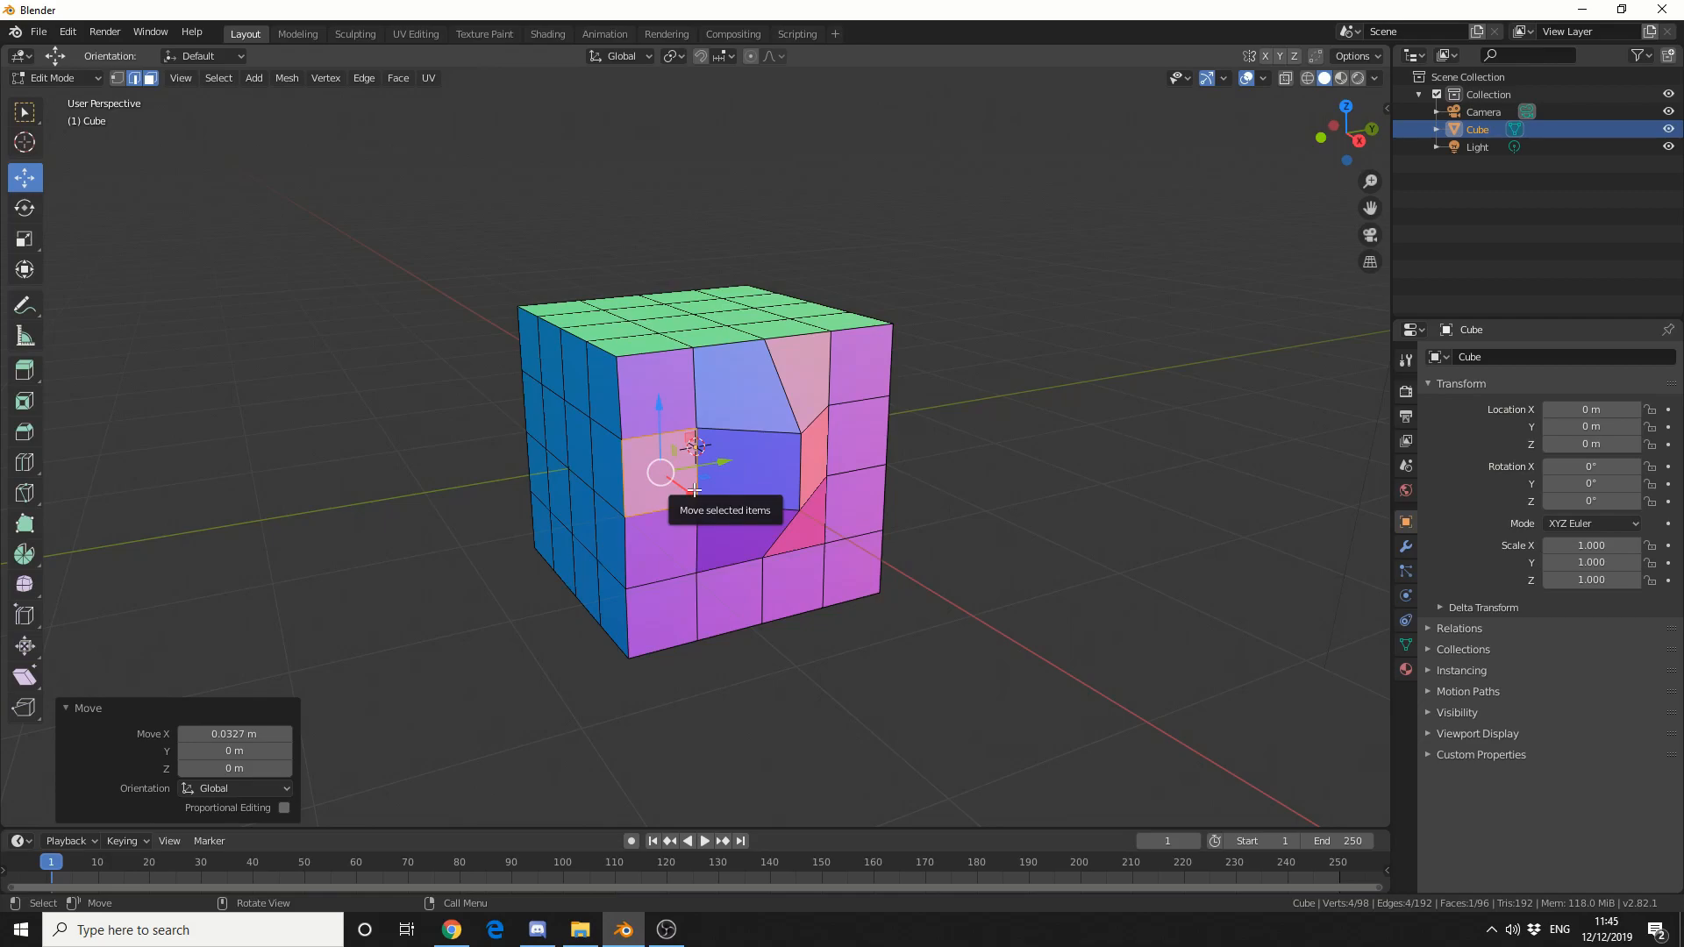